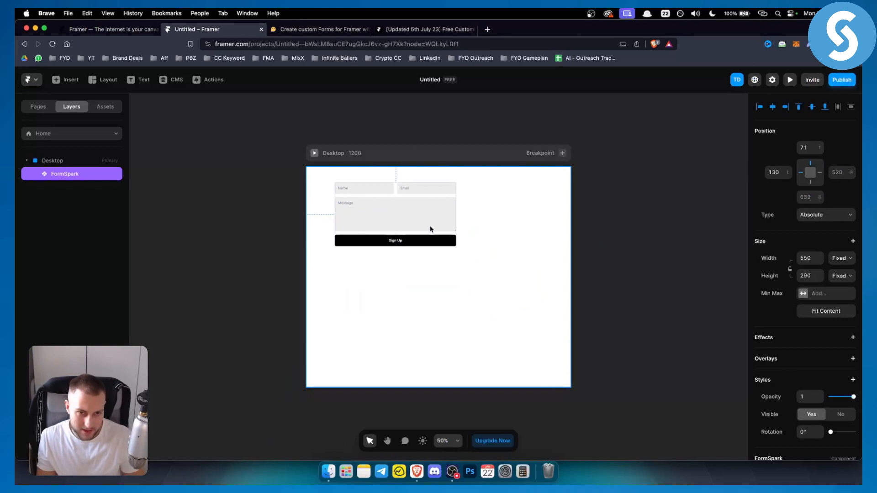
Nudge the Formspark form down slightly and search the insert library for 'form' elements
{"action": "left_click_drag", "start_coordinate": [394, 212], "coordinate": [390, 223]}
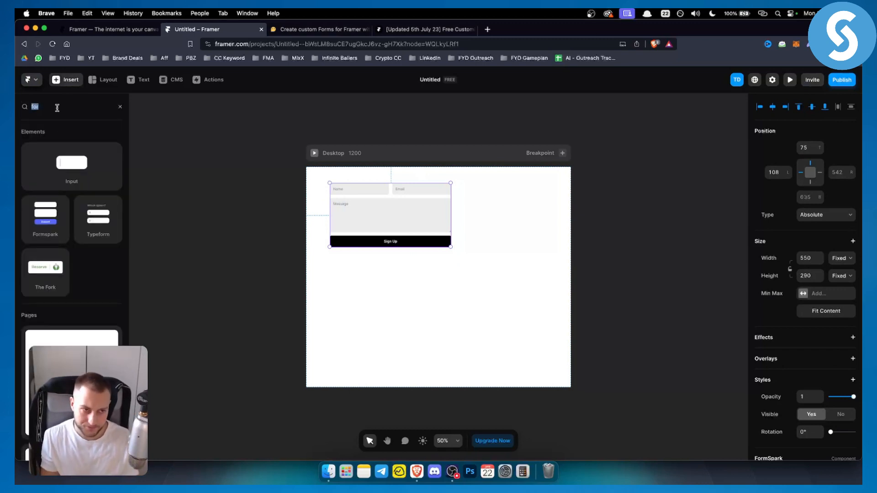
{"action": "type", "text": "fop"}
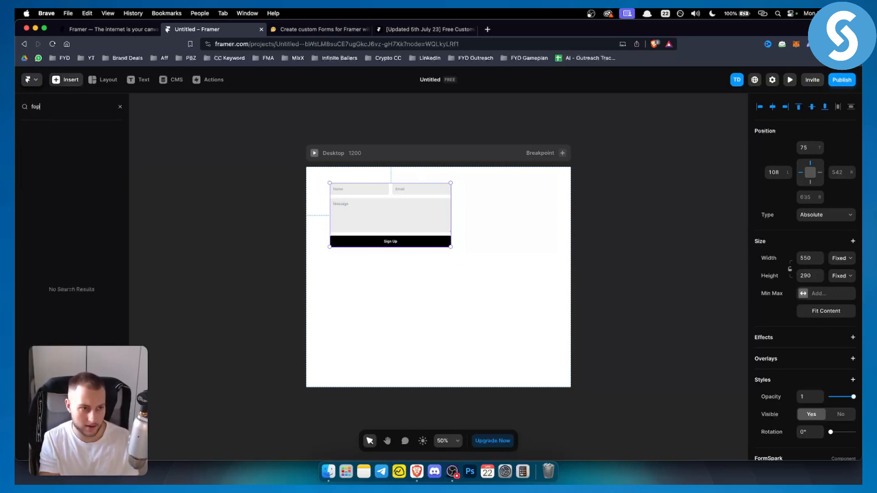
{"action": "type", "text": "form"}
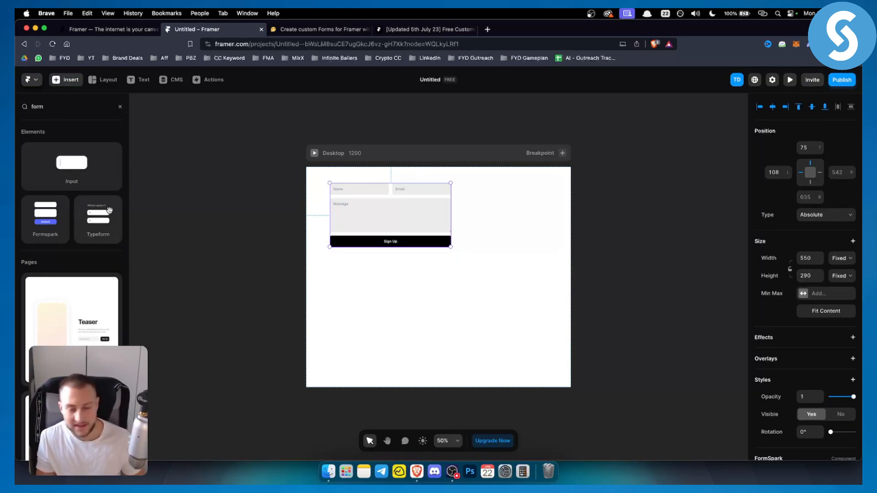
{"action": "mouse_move", "coordinate": [97, 218]}
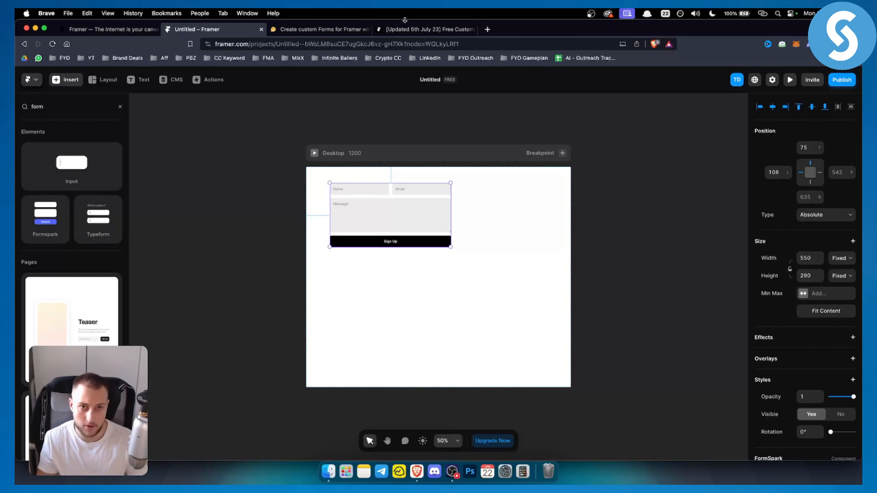
Scroll through the community Form Component post to its features list
{"action": "left_click", "coordinate": [425, 29]}
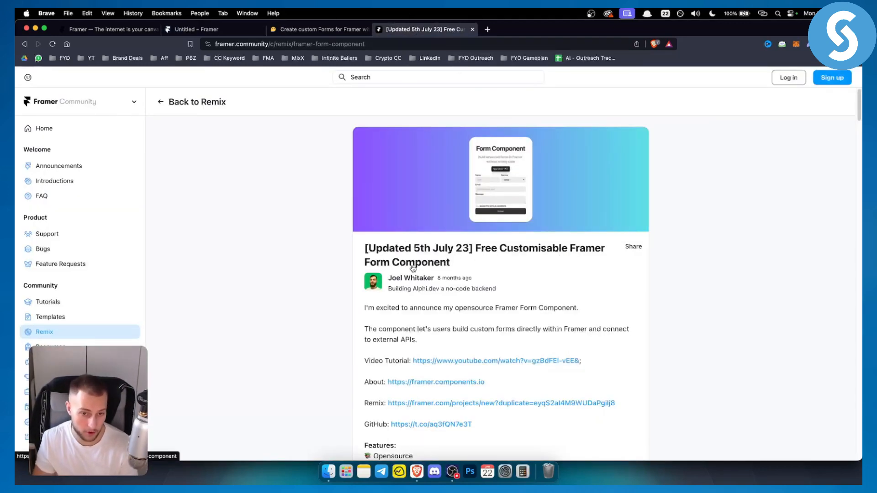
{"action": "mouse_move", "coordinate": [422, 284]}
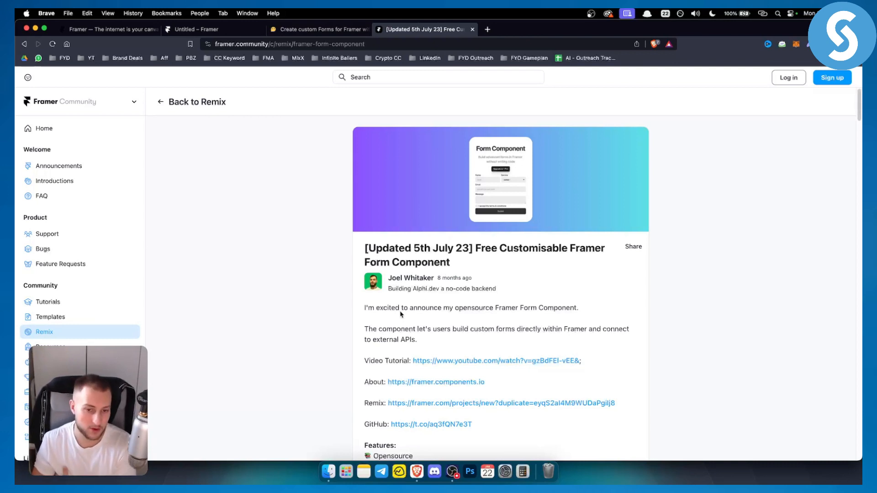
{"action": "mouse_move", "coordinate": [517, 314]}
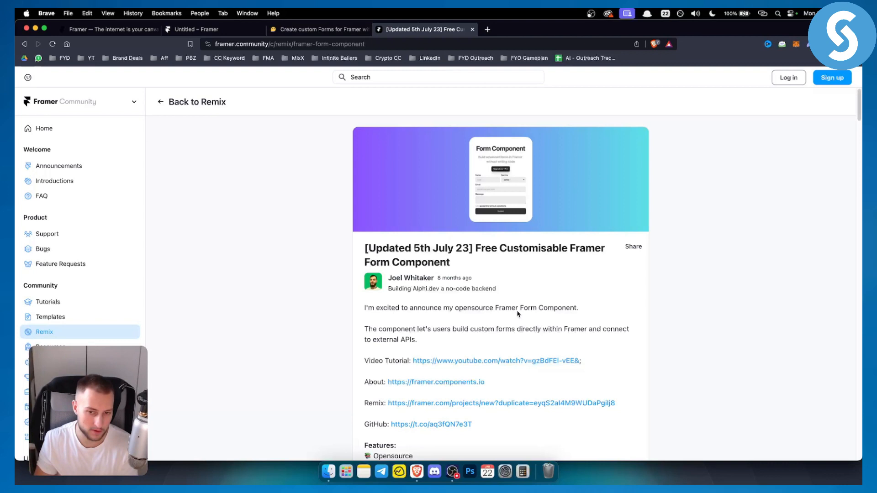
{"action": "scroll", "scroll_direction": "down", "scroll_amount": 3}
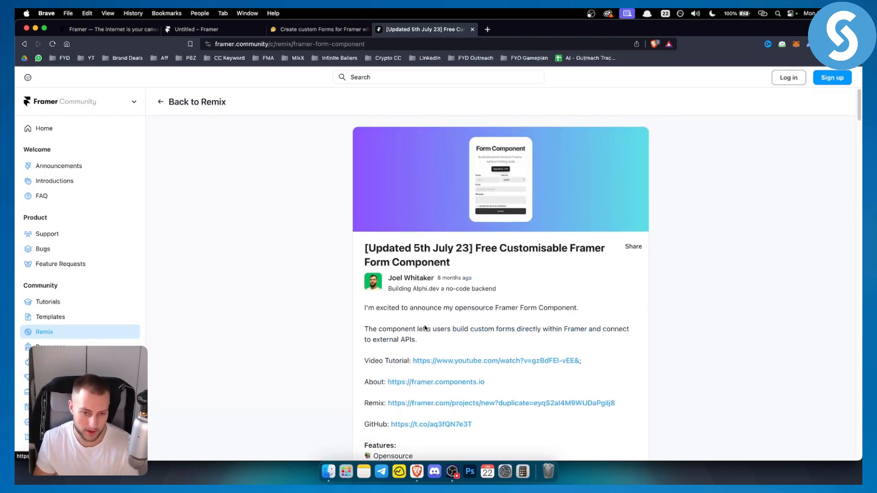
{"action": "scroll", "scroll_direction": "down", "scroll_amount": 3}
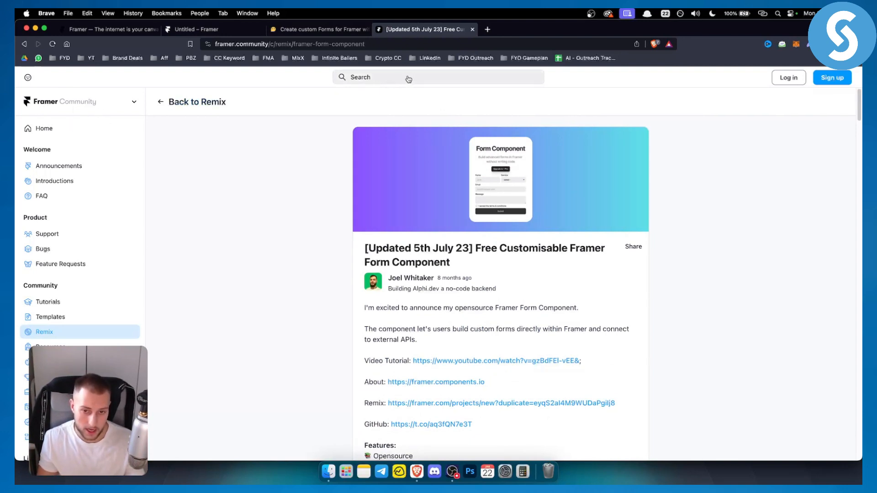
{"action": "mouse_move", "coordinate": [472, 270]}
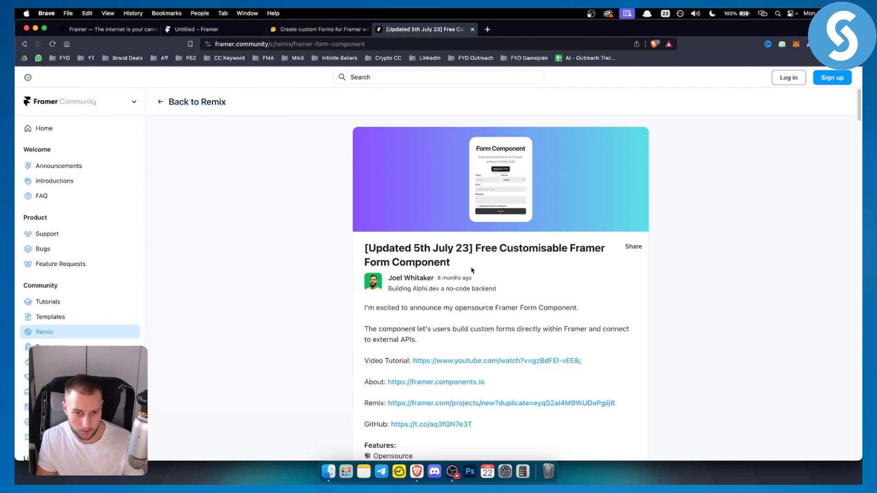
{"action": "scroll", "scroll_direction": "down", "scroll_amount": 3}
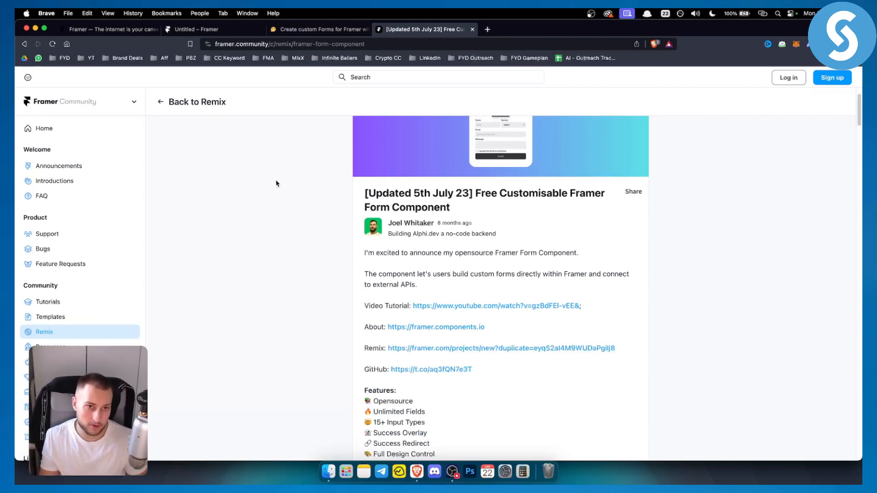
Switch to the told.club 'Create custom Forms for Framer' tab
{"action": "left_click", "coordinate": [317, 29]}
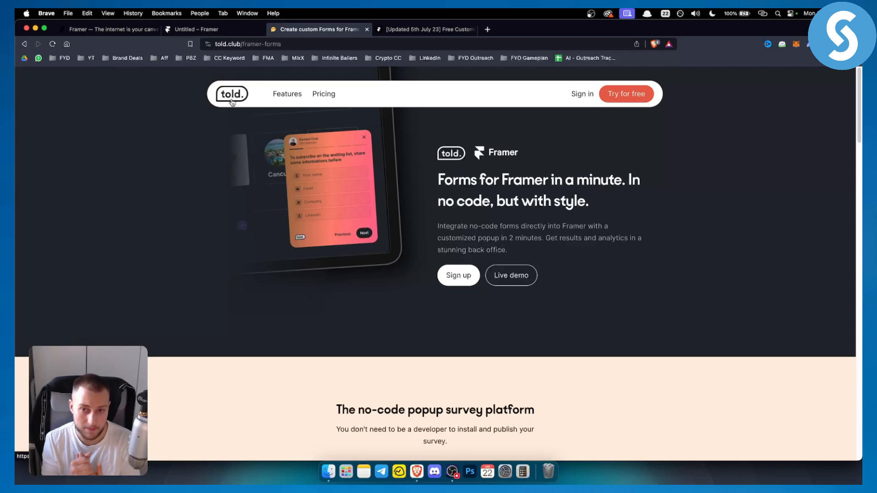
{"action": "mouse_move", "coordinate": [607, 185]}
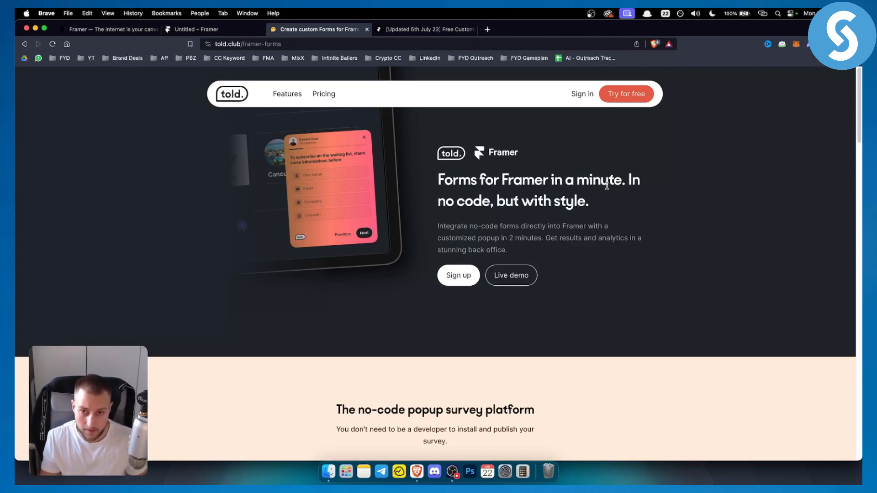
{"action": "mouse_move", "coordinate": [532, 210]}
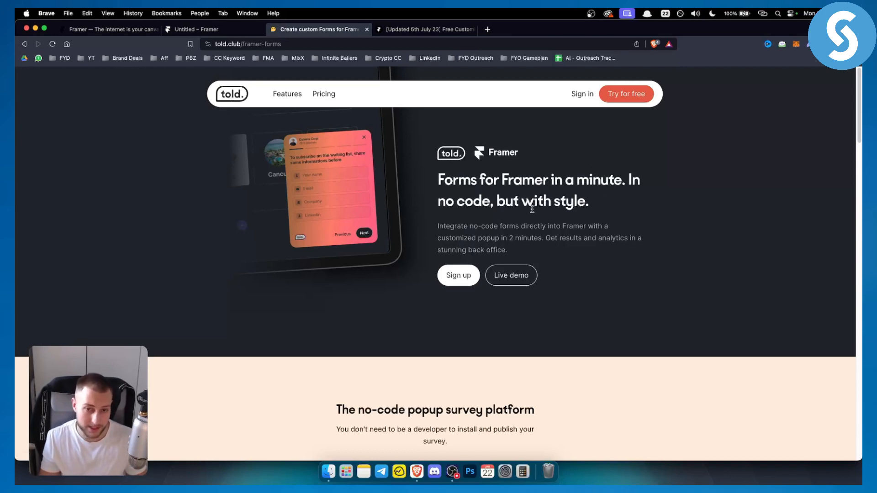
{"action": "mouse_move", "coordinate": [510, 275]}
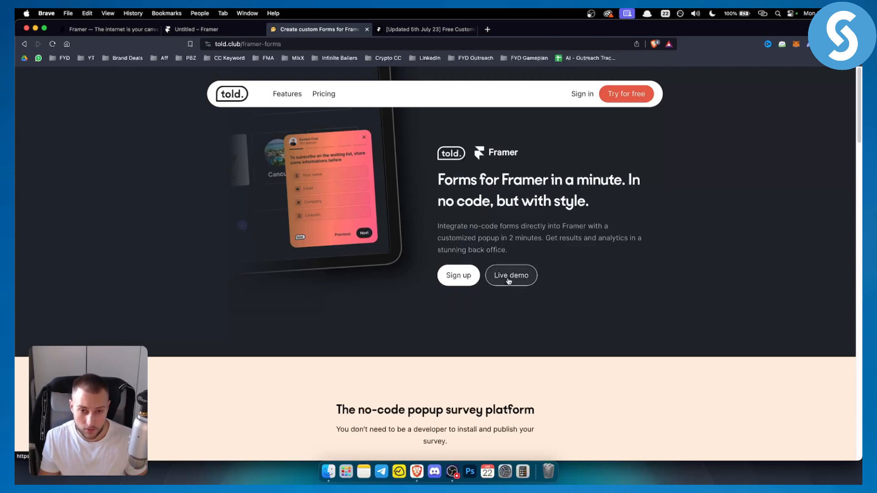
Launch Told's live demo with the Customer satisfaction (CSAT) survey selected
{"action": "left_click", "coordinate": [510, 275]}
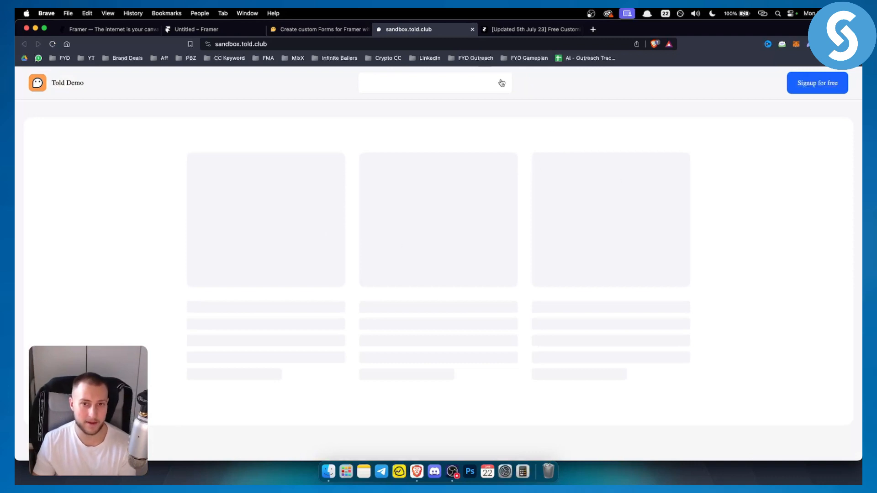
{"action": "left_click", "coordinate": [435, 83]}
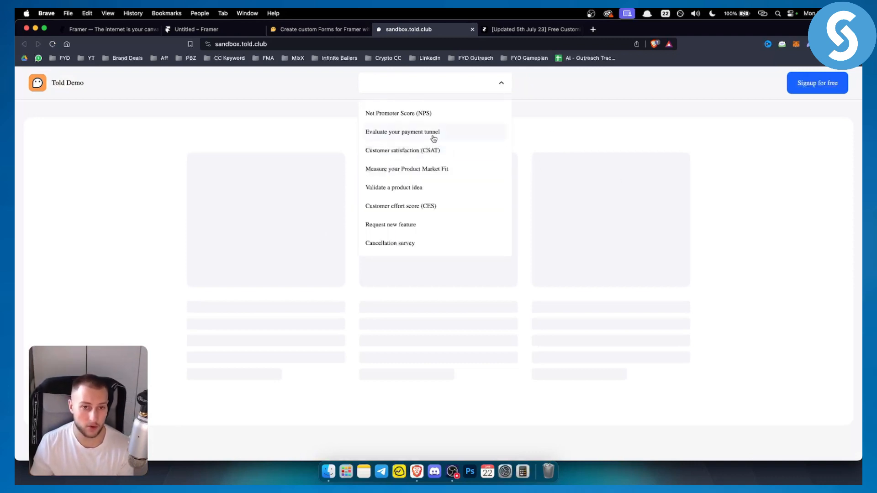
{"action": "left_click", "coordinate": [402, 150]}
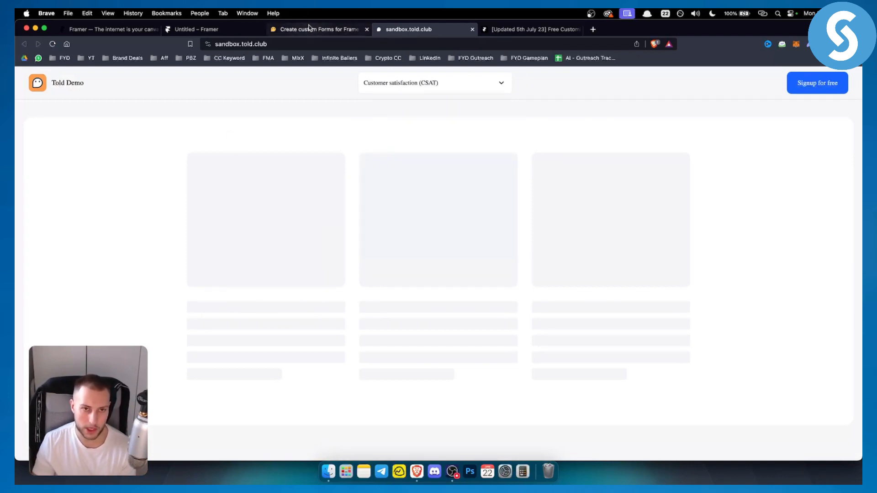
Show the Discovery, Starter 24 €/mo, Scale 99 €/mo and Enterprise plans on Told's pricing page
{"action": "left_click", "coordinate": [319, 30]}
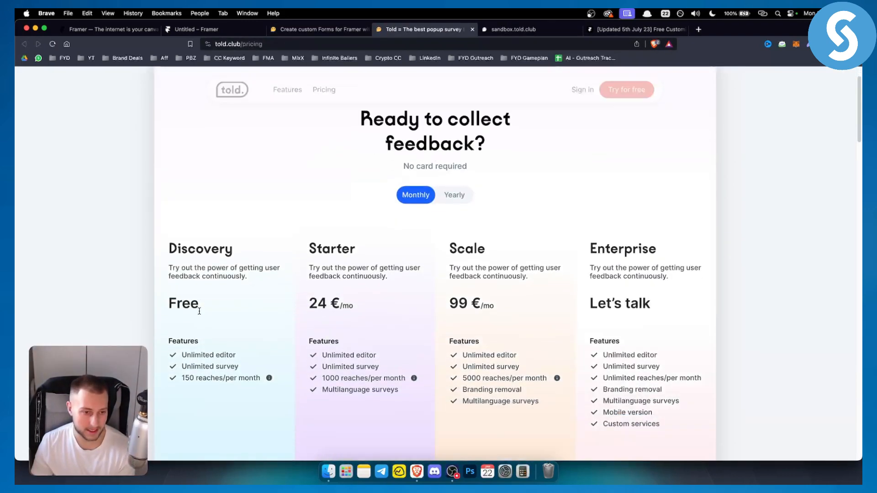
{"action": "scroll", "scroll_direction": "down", "scroll_amount": 3}
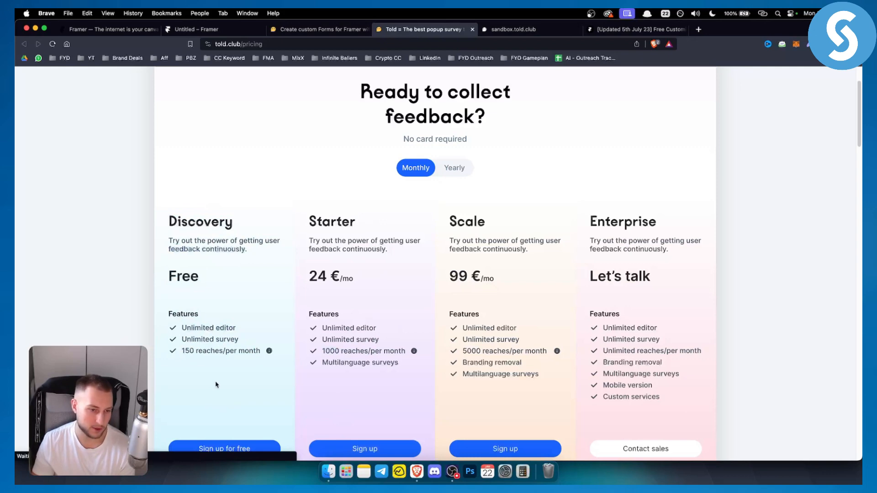
Scroll Told's Framer forms page through its create, customise, trigger and analyse overview
{"action": "left_click", "coordinate": [319, 30]}
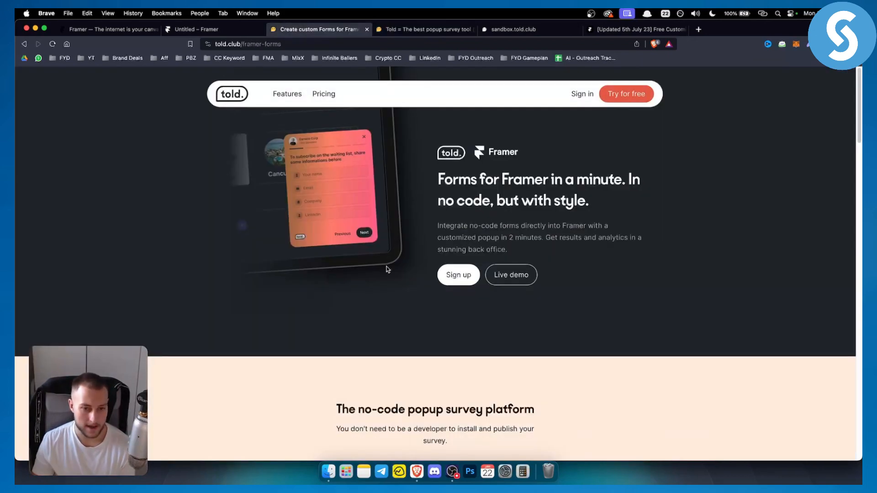
{"action": "scroll", "scroll_direction": "down", "scroll_amount": 3}
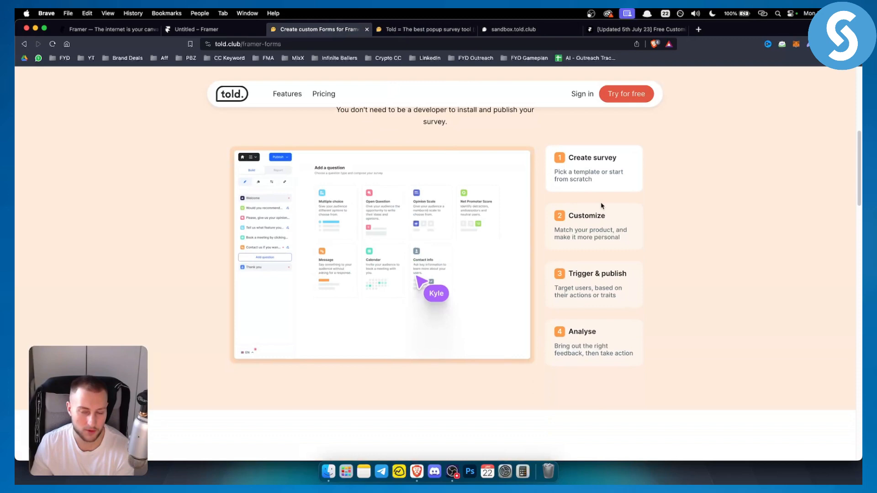
{"action": "scroll", "scroll_direction": "down", "scroll_amount": 3}
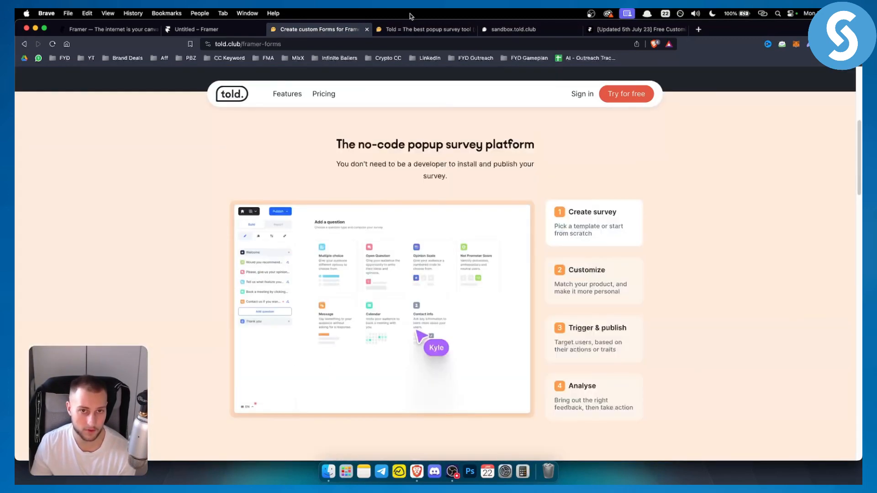
{"action": "left_click", "coordinate": [514, 29]}
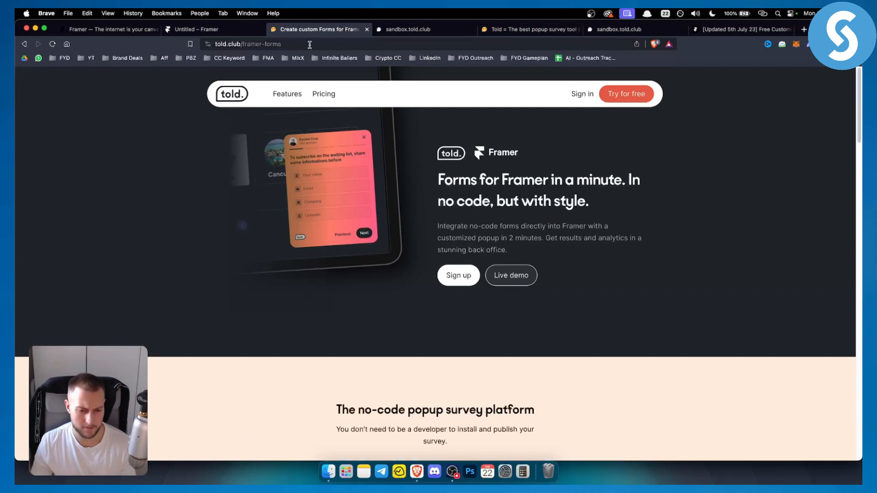
Search 'framer forms' and open the 'FramerForms | Custom forms in Framer' result
{"action": "type", "text": "framer forms"}
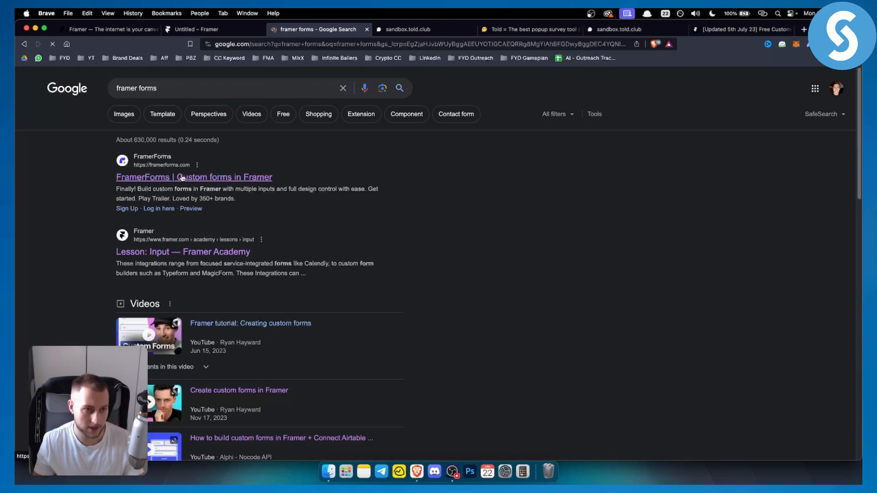
{"action": "left_click", "coordinate": [194, 176]}
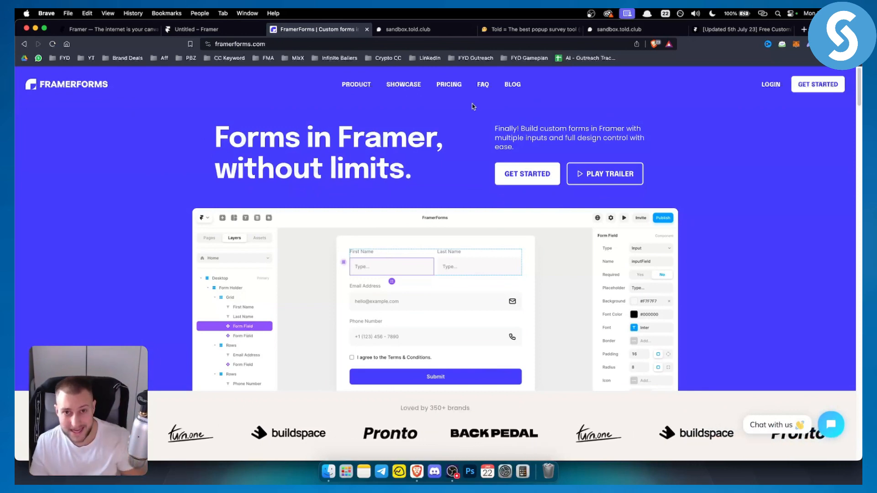
Open FramerForms pricing, then scroll to the 'Build custom forms in minutes' section
{"action": "left_click", "coordinate": [448, 84]}
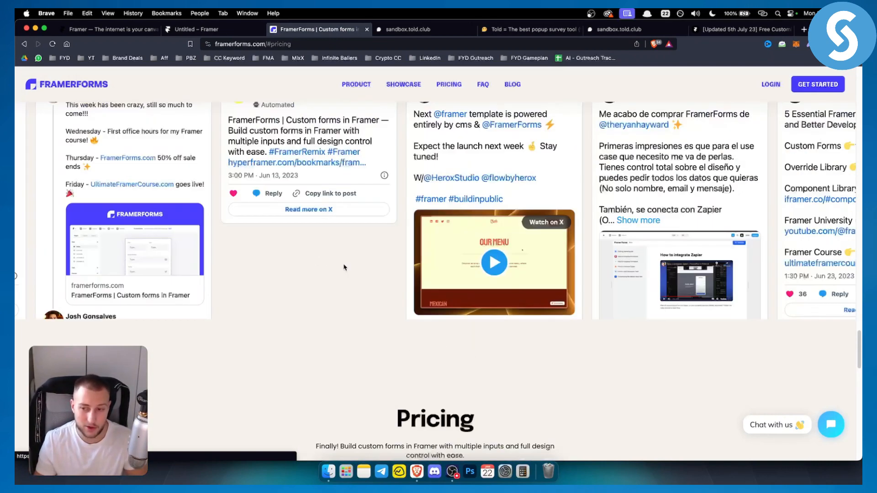
{"action": "scroll", "scroll_direction": "down", "scroll_amount": 3}
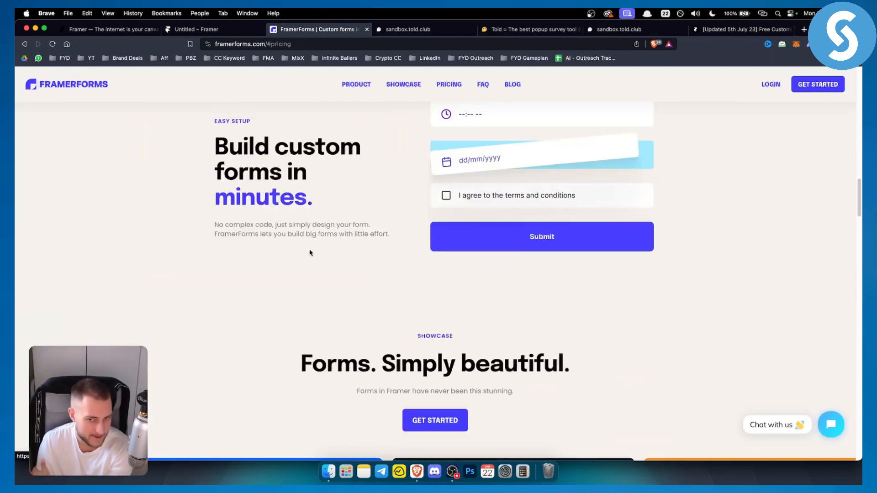
{"action": "scroll", "scroll_direction": "up", "scroll_amount": 3}
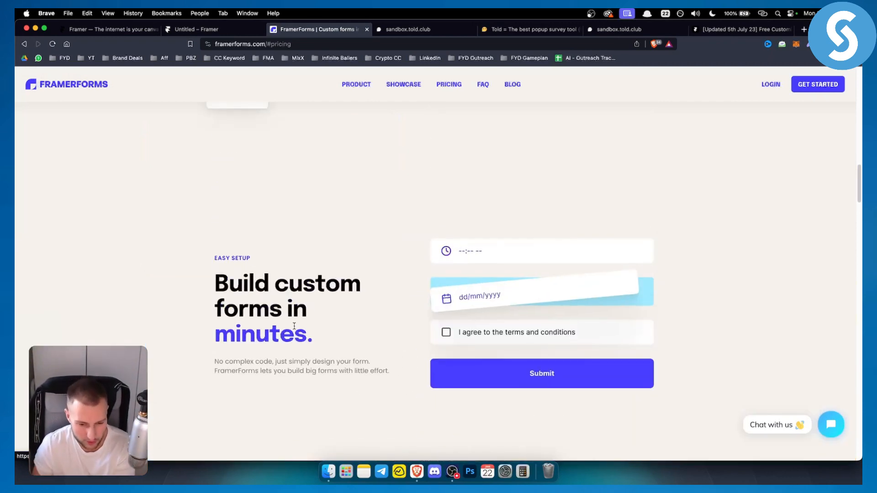